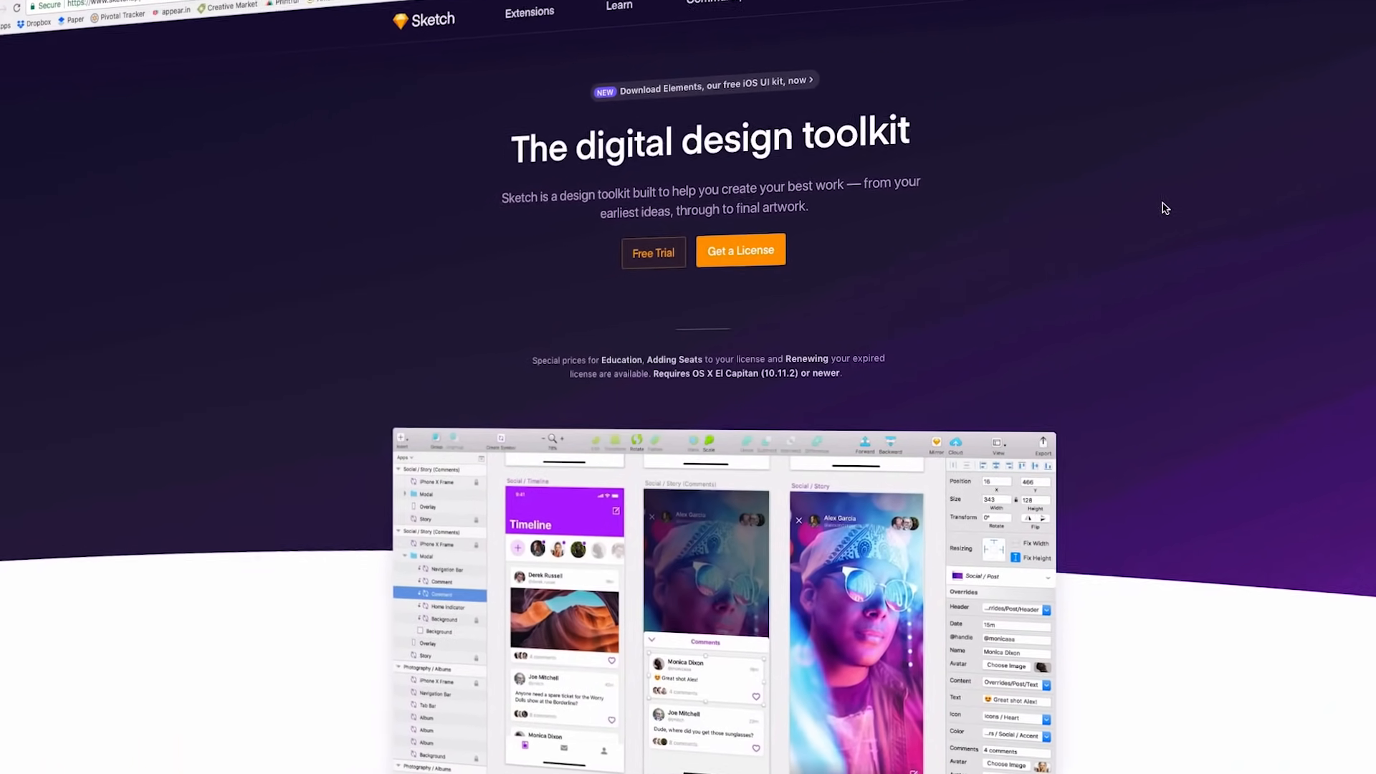
pyautogui.scroll(-3)
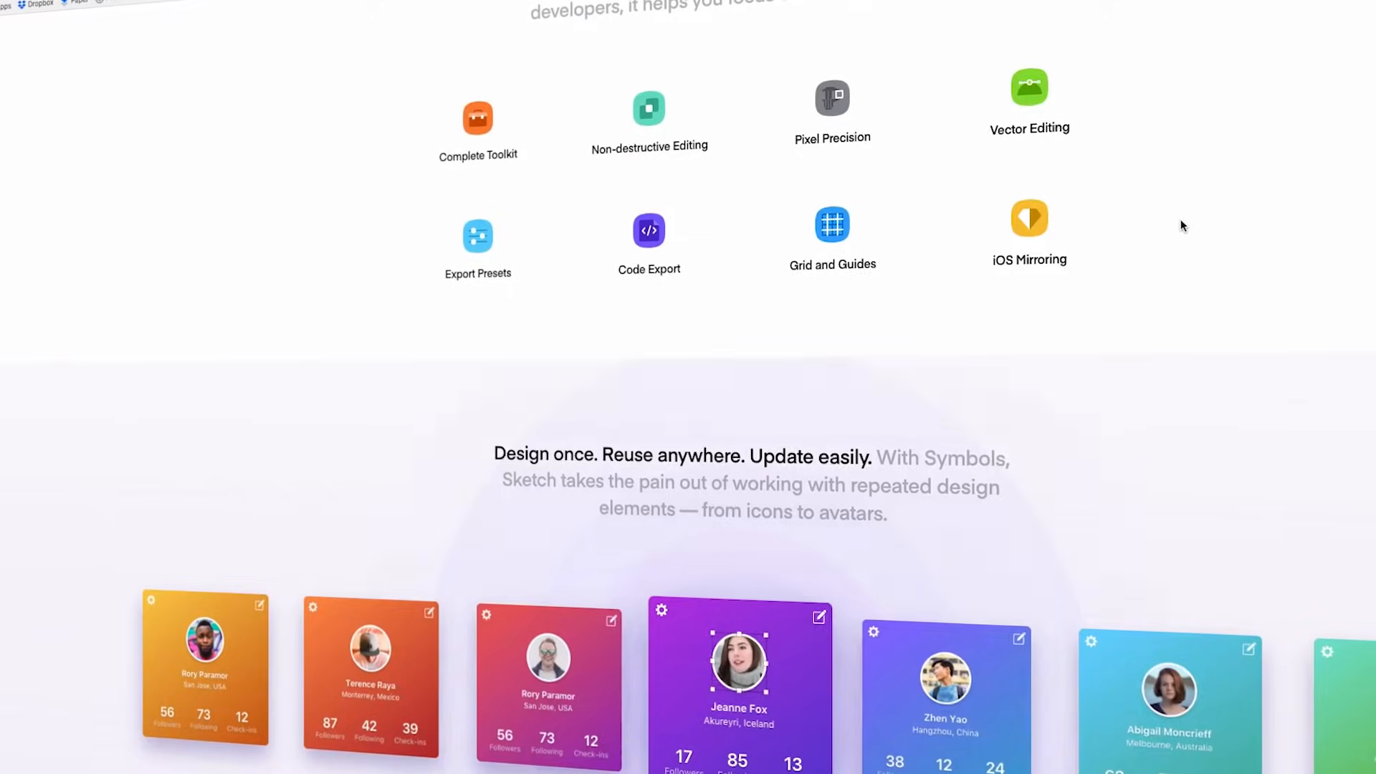